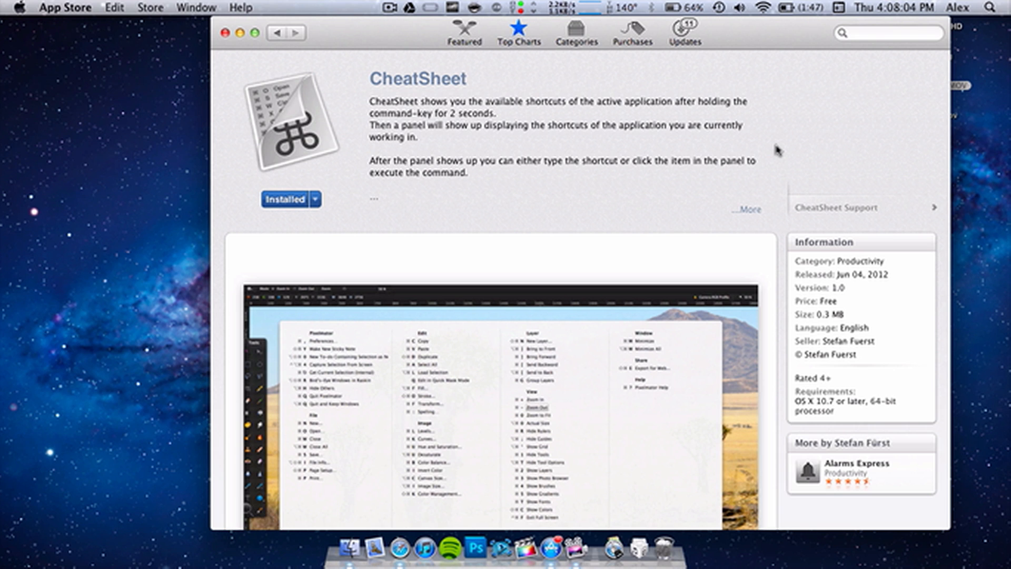
{"action": "mouse_move", "coordinate": [226, 43]}
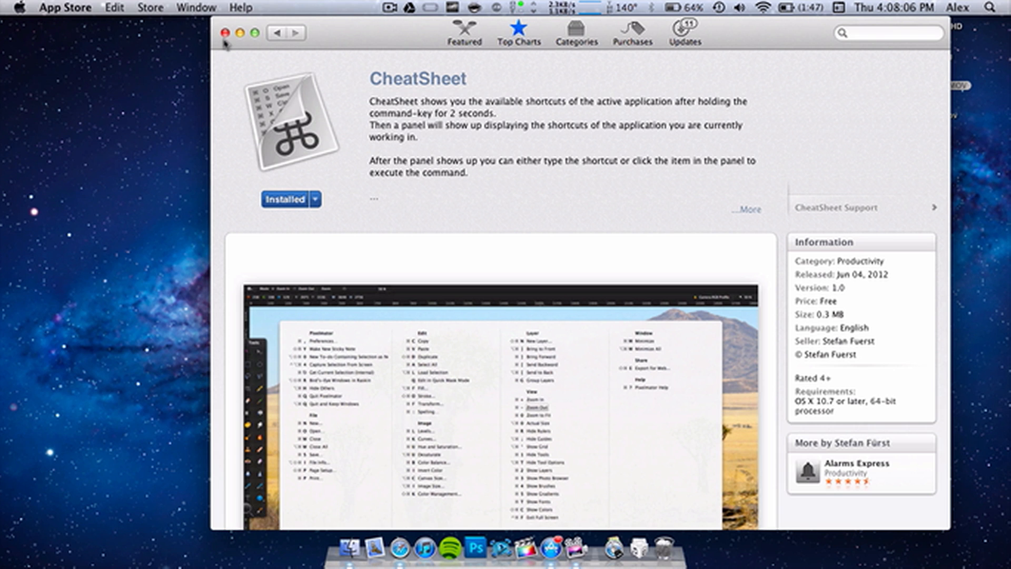
Close the App Store window to reveal the empty desktop
{"action": "left_click", "coordinate": [225, 32]}
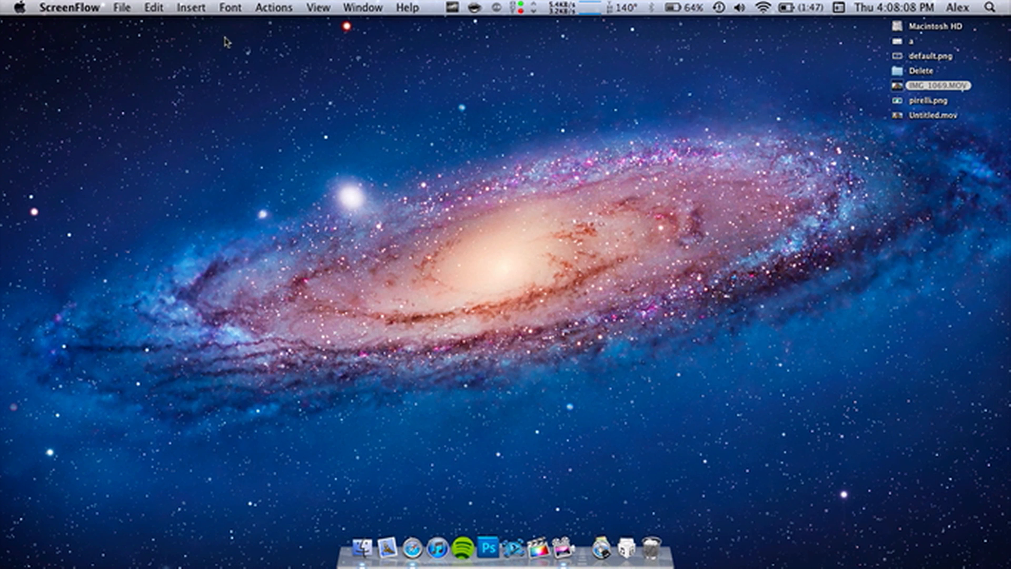
{"action": "mouse_move", "coordinate": [407, 535]}
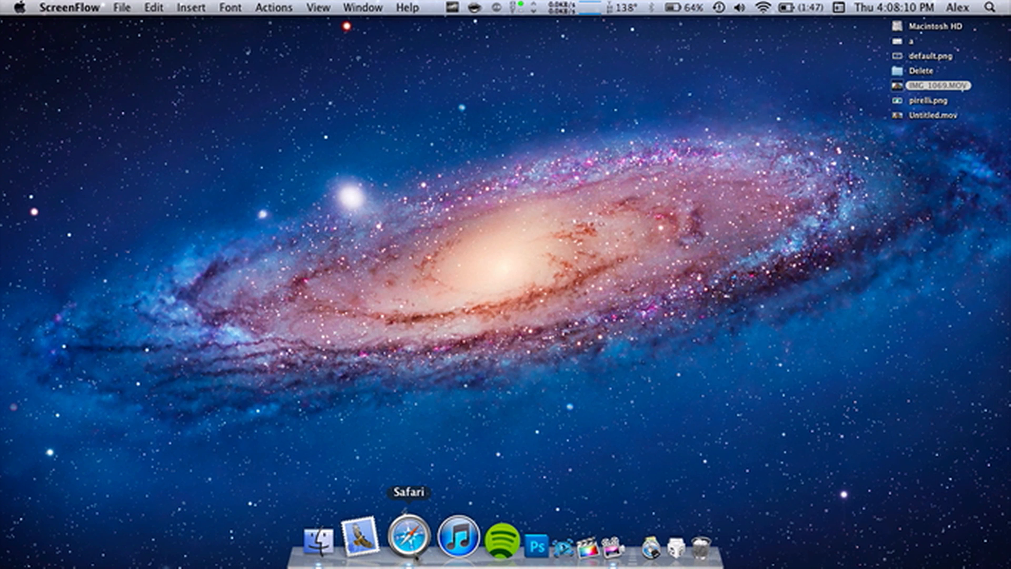
{"action": "mouse_move", "coordinate": [431, 443]}
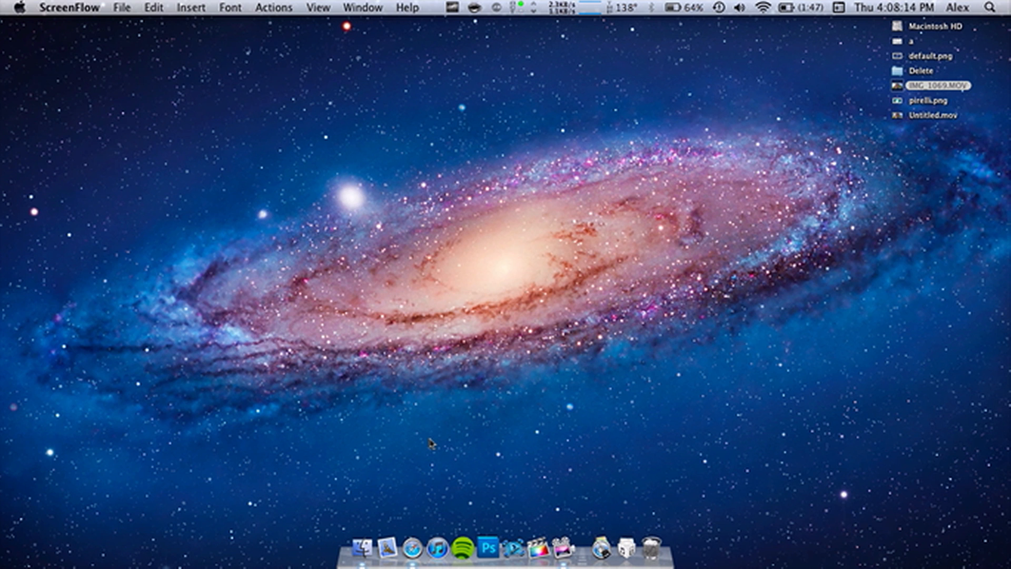
{"action": "mouse_move", "coordinate": [431, 434]}
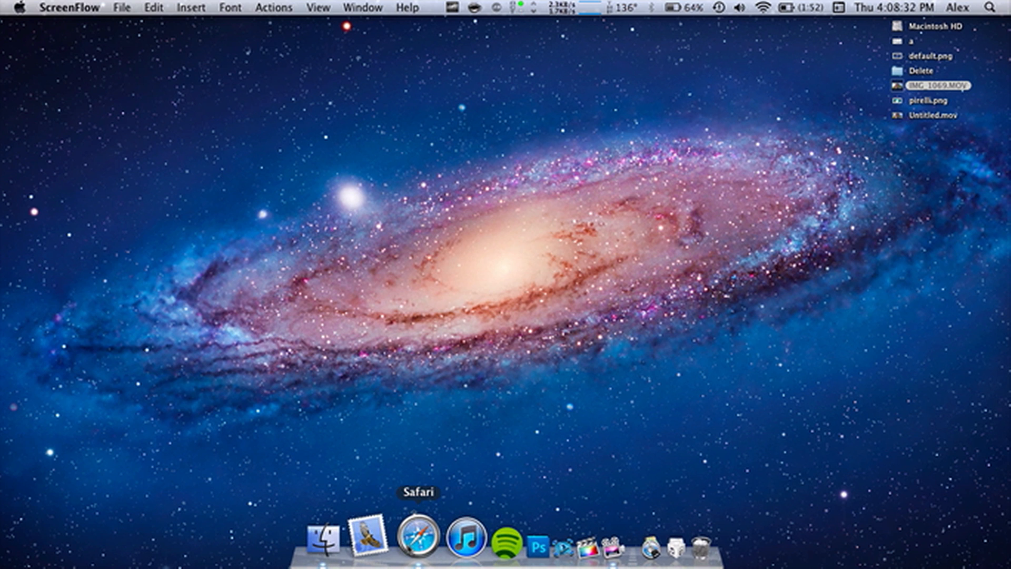
{"action": "mouse_move", "coordinate": [405, 535]}
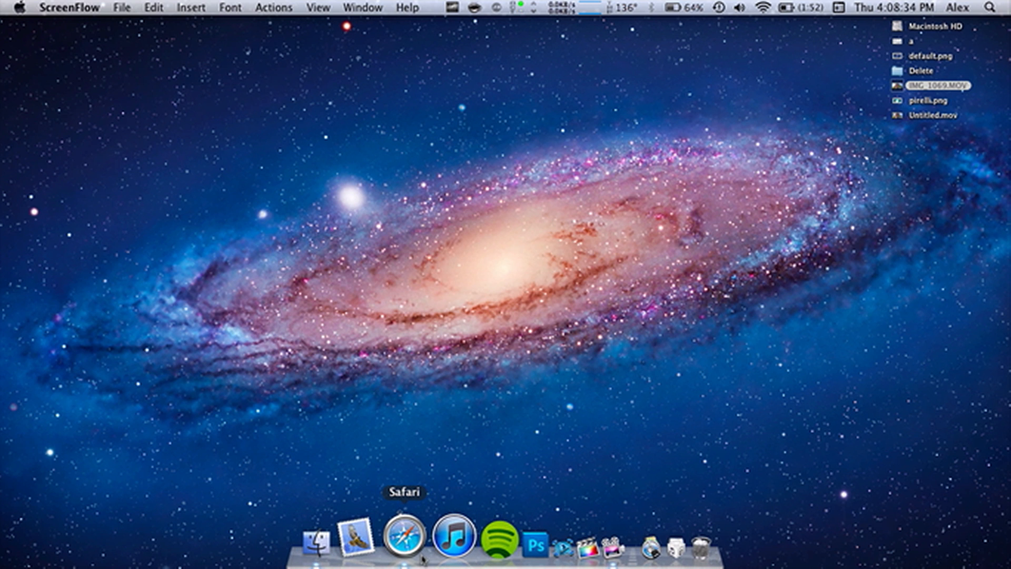
Launch Safari on Google and bring up CheatSheet's Safari shortcut overlay
{"action": "left_click", "coordinate": [404, 535]}
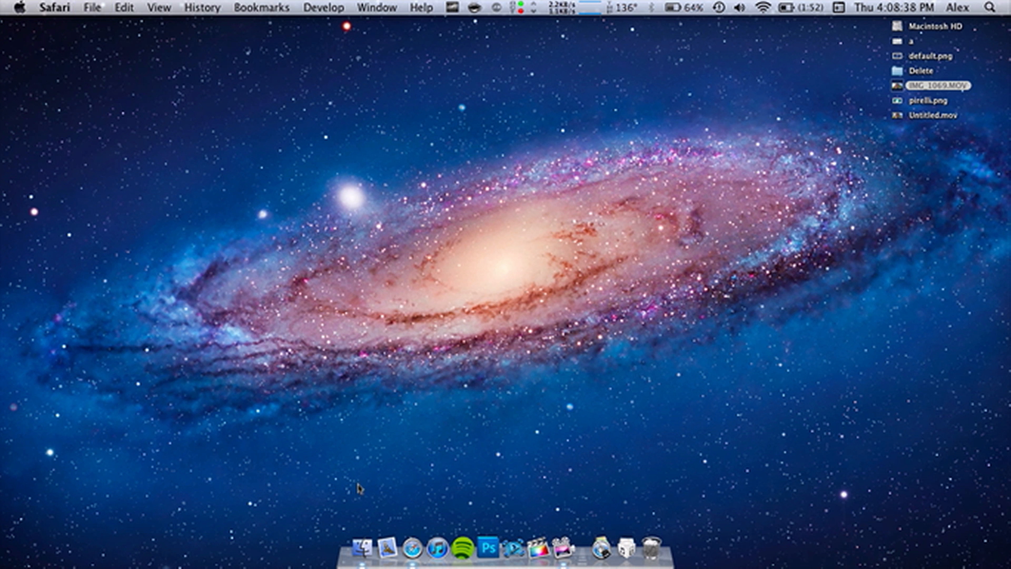
{"action": "left_click", "coordinate": [383, 547]}
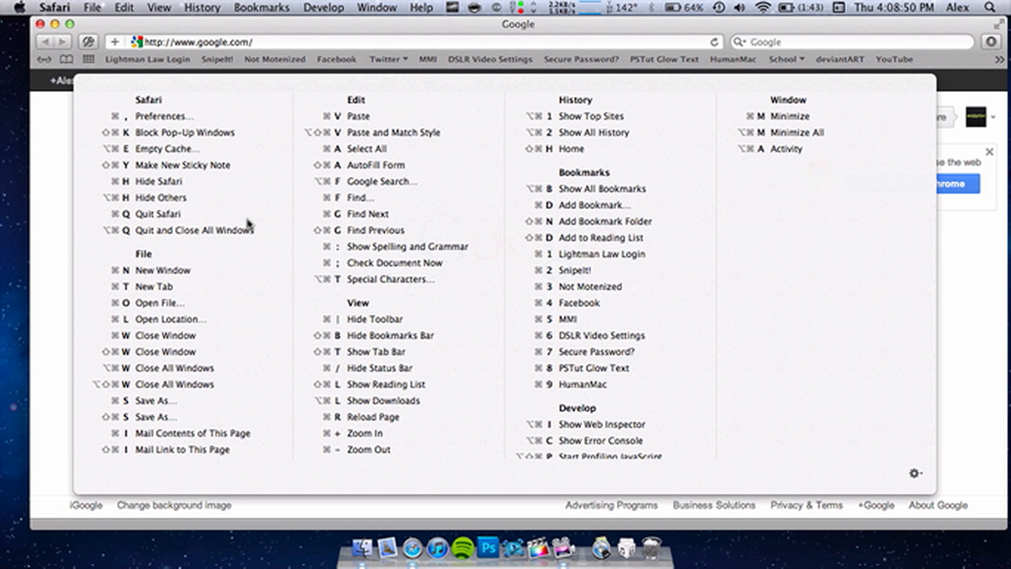
{"action": "mouse_move", "coordinate": [395, 262]}
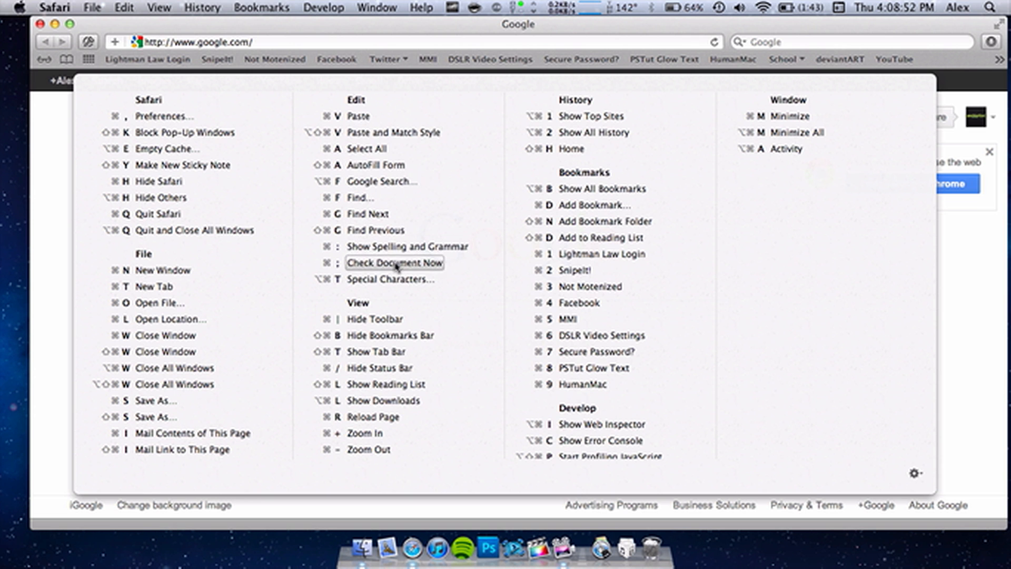
{"action": "mouse_move", "coordinate": [664, 349]}
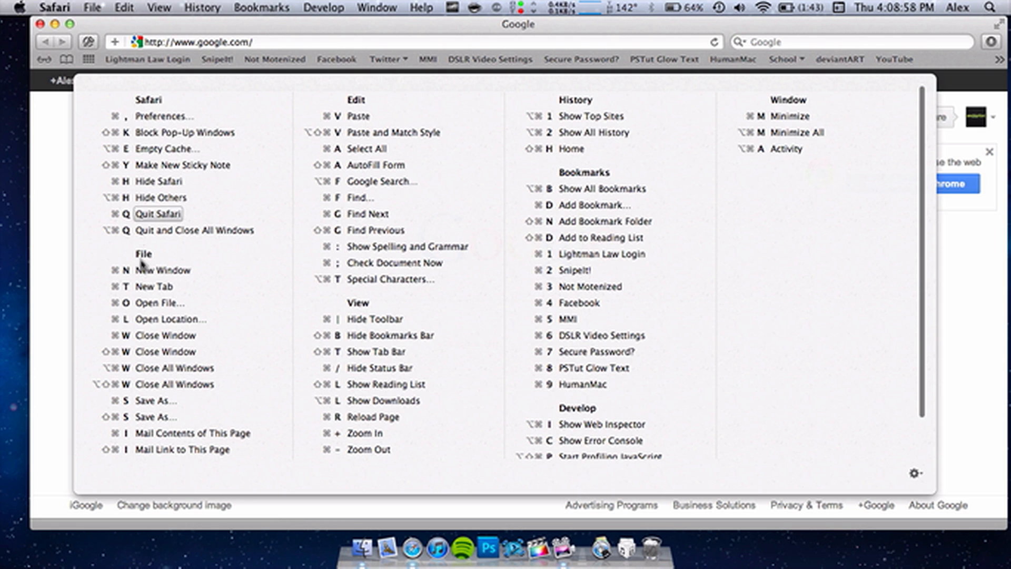
{"action": "mouse_move", "coordinate": [445, 116]}
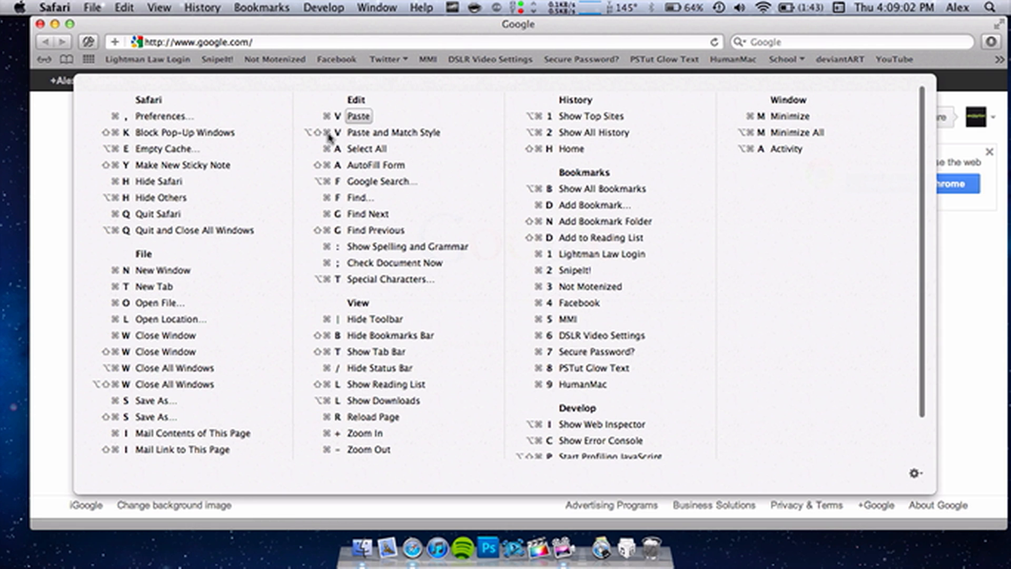
{"action": "mouse_move", "coordinate": [342, 119]}
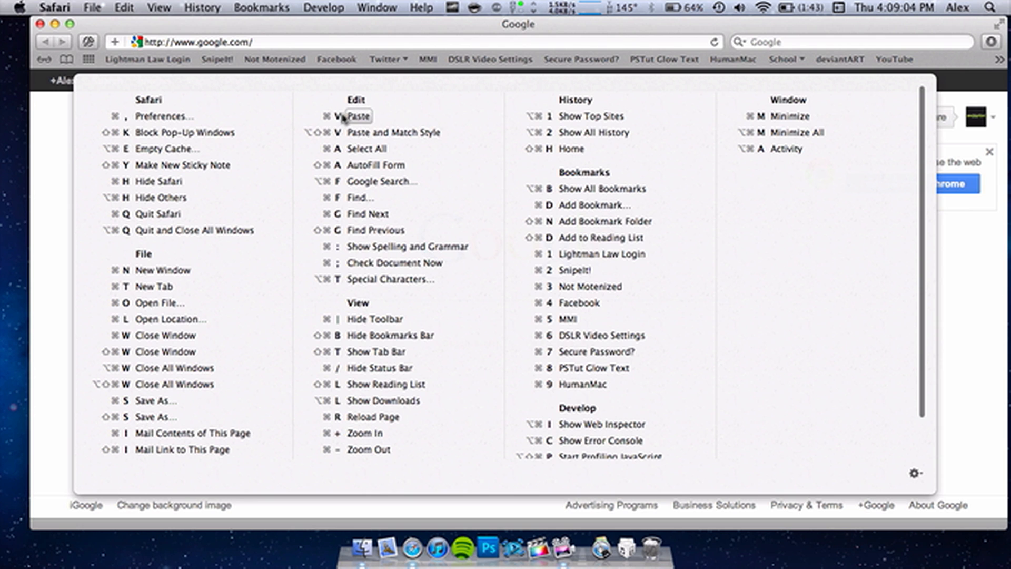
{"action": "mouse_move", "coordinate": [612, 330]}
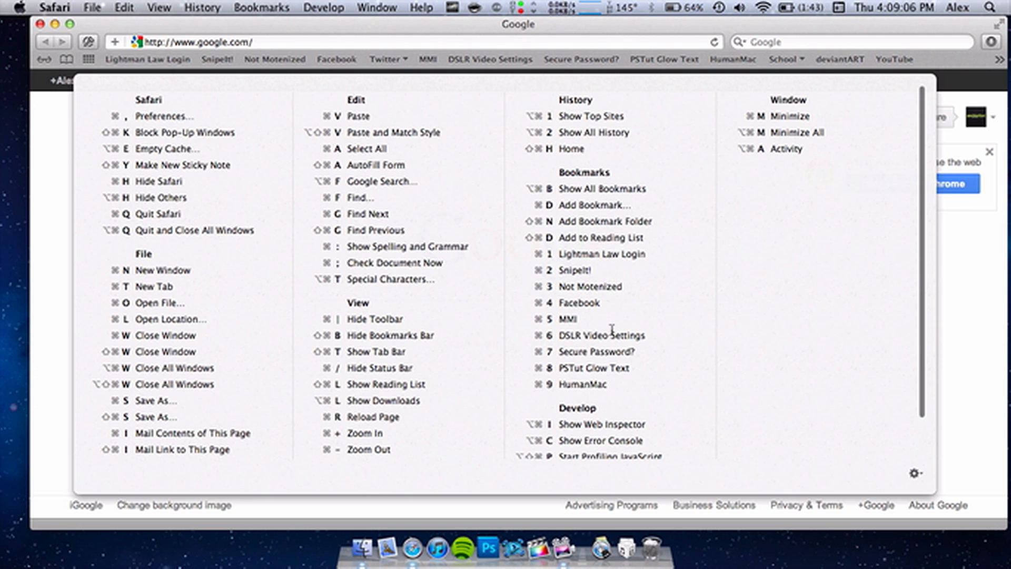
{"action": "mouse_move", "coordinate": [537, 429]}
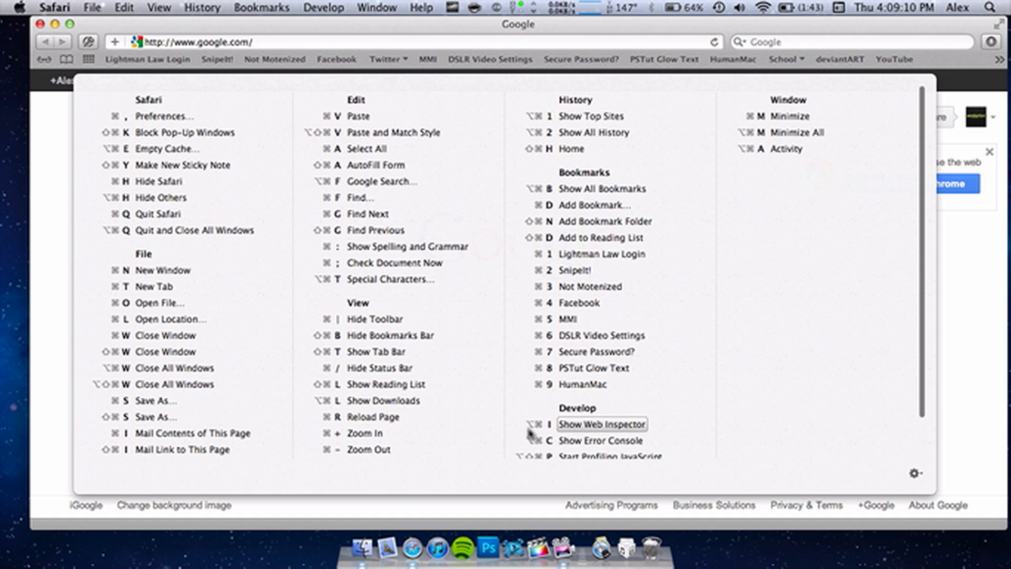
{"action": "mouse_move", "coordinate": [782, 377]}
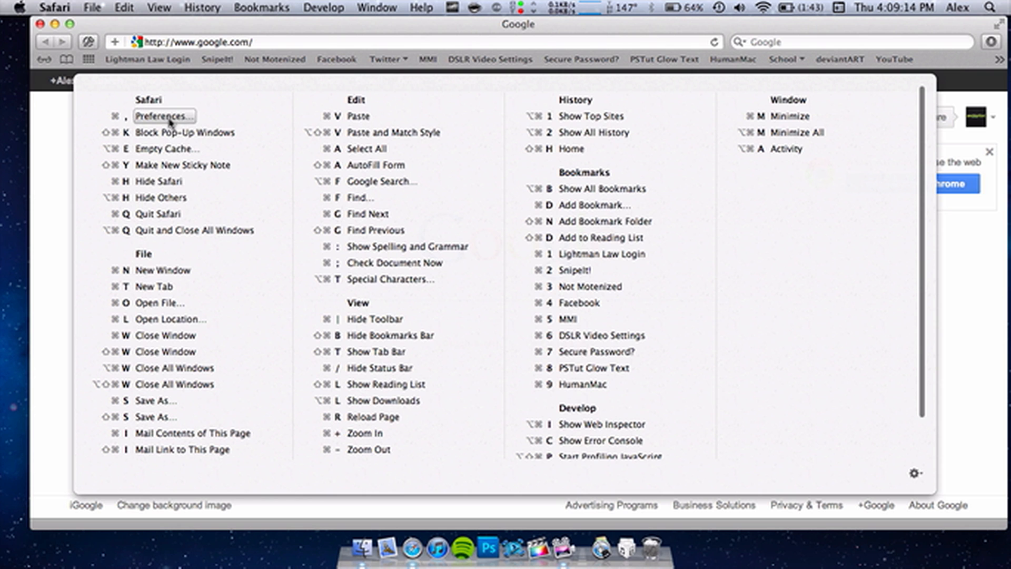
{"action": "left_click", "coordinate": [164, 115]}
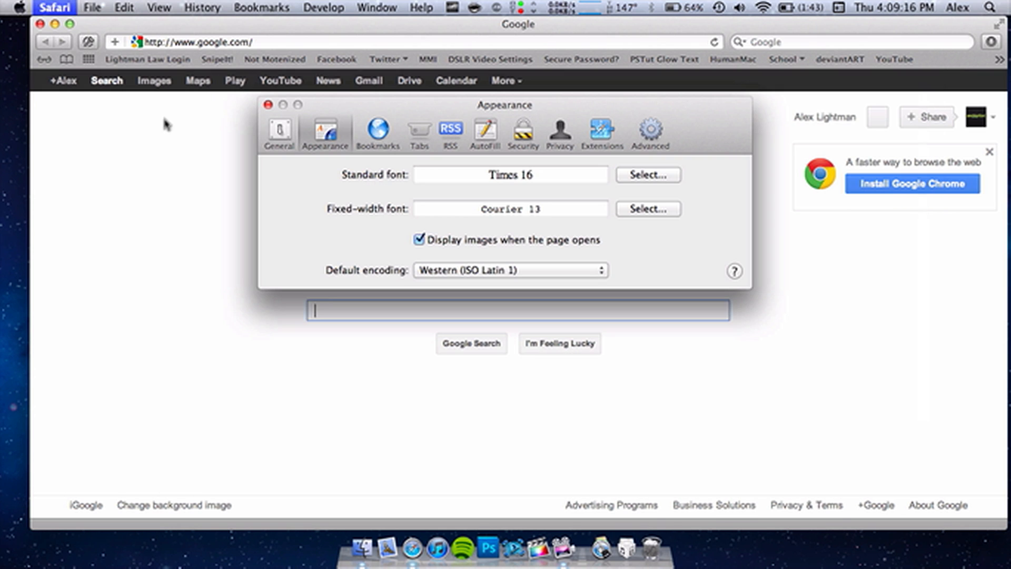
{"action": "left_click", "coordinate": [268, 104]}
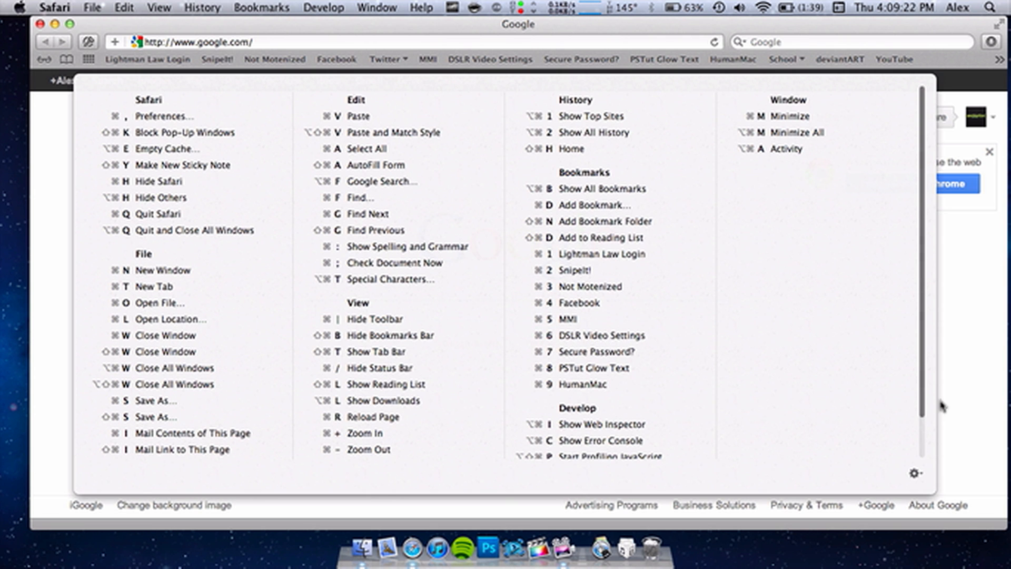
Print the Safari shortcut list from the overlay's gear menu, then cancel the three-page print
{"action": "left_click", "coordinate": [914, 473]}
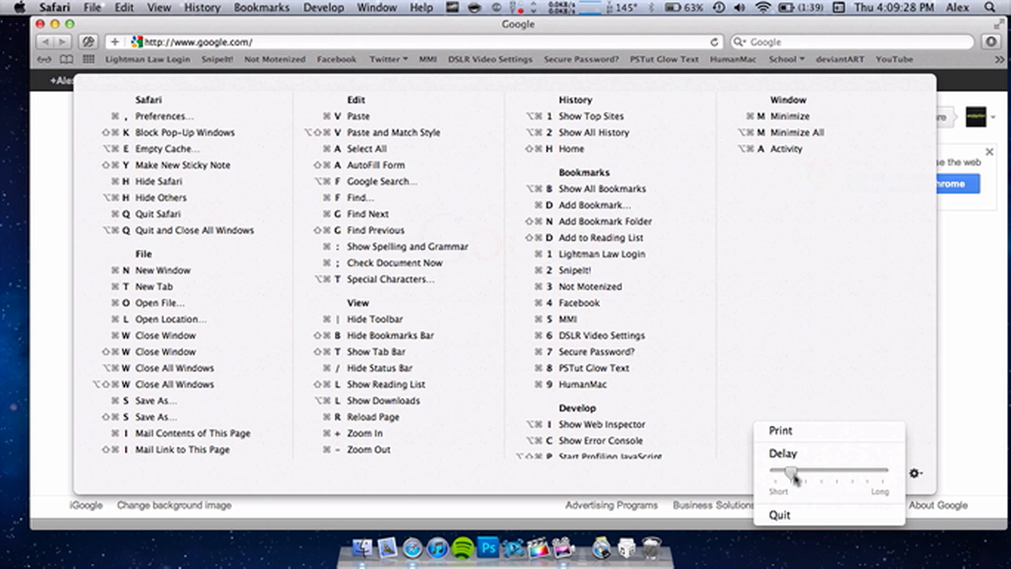
{"action": "mouse_move", "coordinate": [781, 431]}
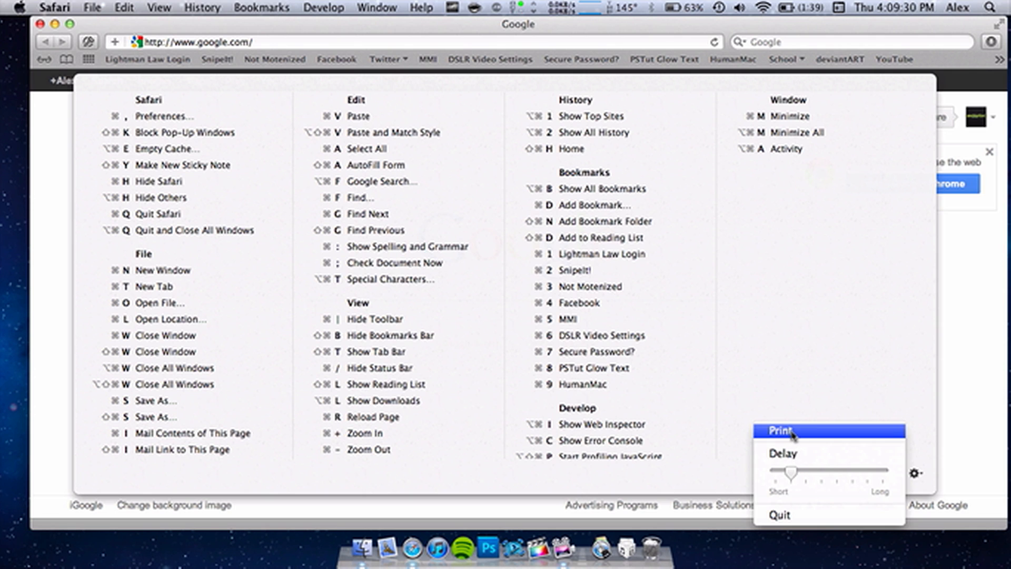
{"action": "left_click", "coordinate": [780, 431]}
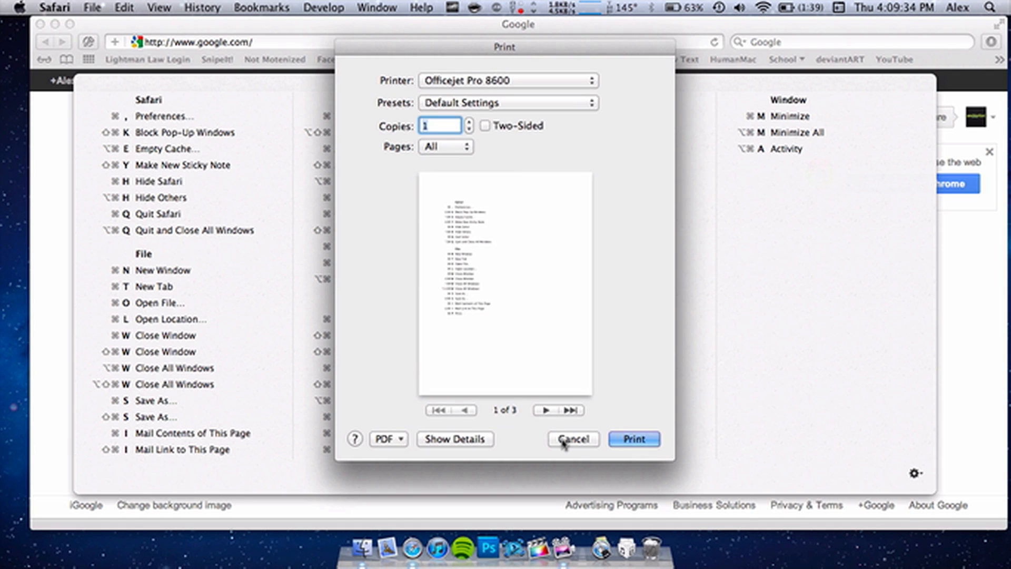
{"action": "left_click", "coordinate": [572, 439]}
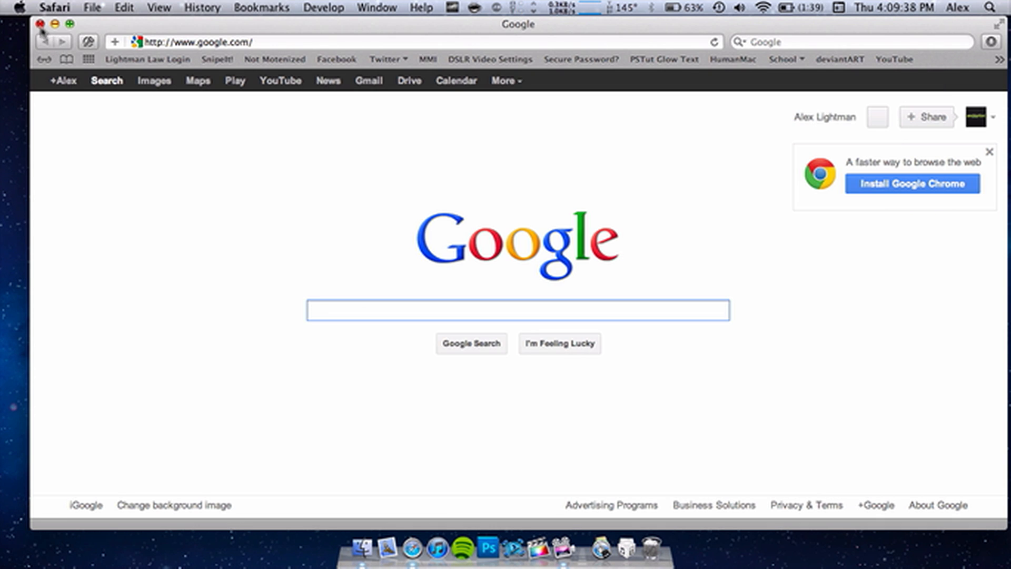
Close Safari, then open and close Finder's home folder window
{"action": "left_click", "coordinate": [40, 25]}
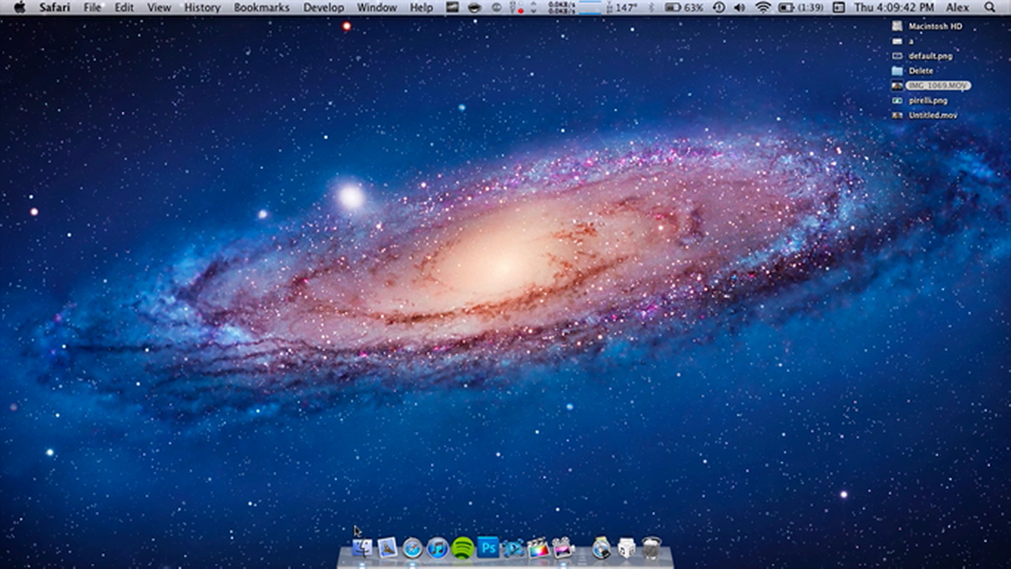
{"action": "left_click", "coordinate": [362, 548]}
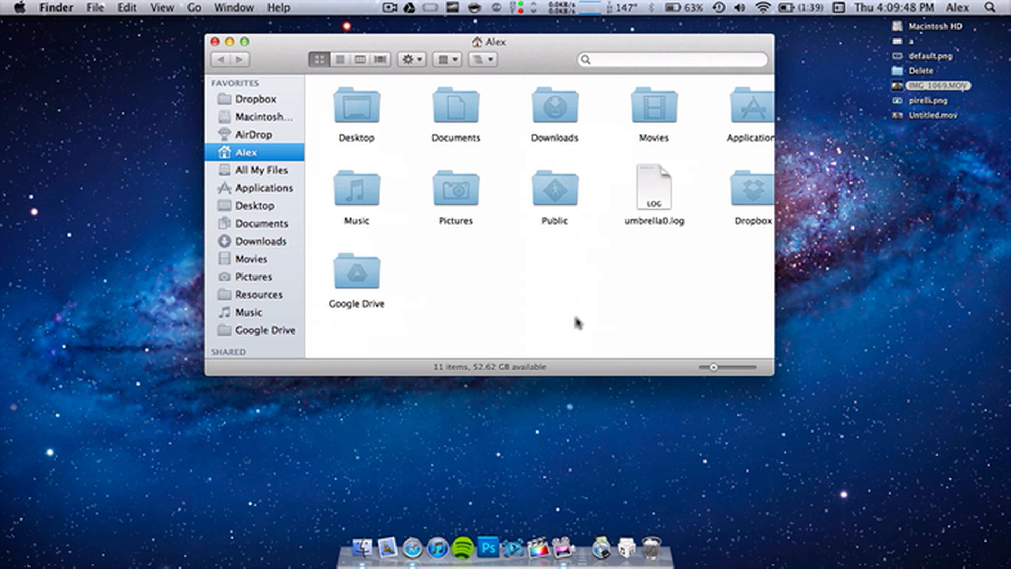
{"action": "left_click", "coordinate": [214, 41]}
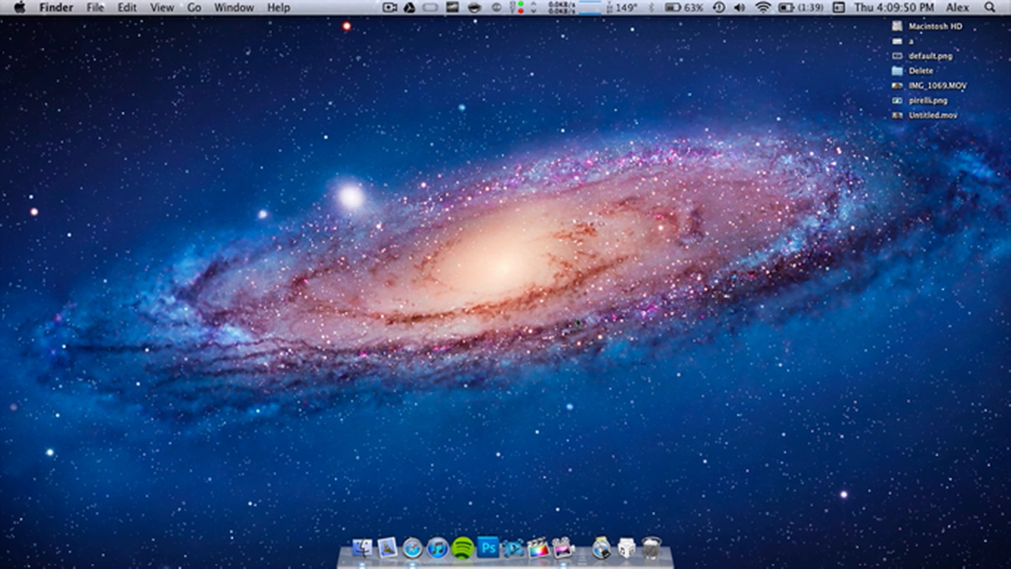